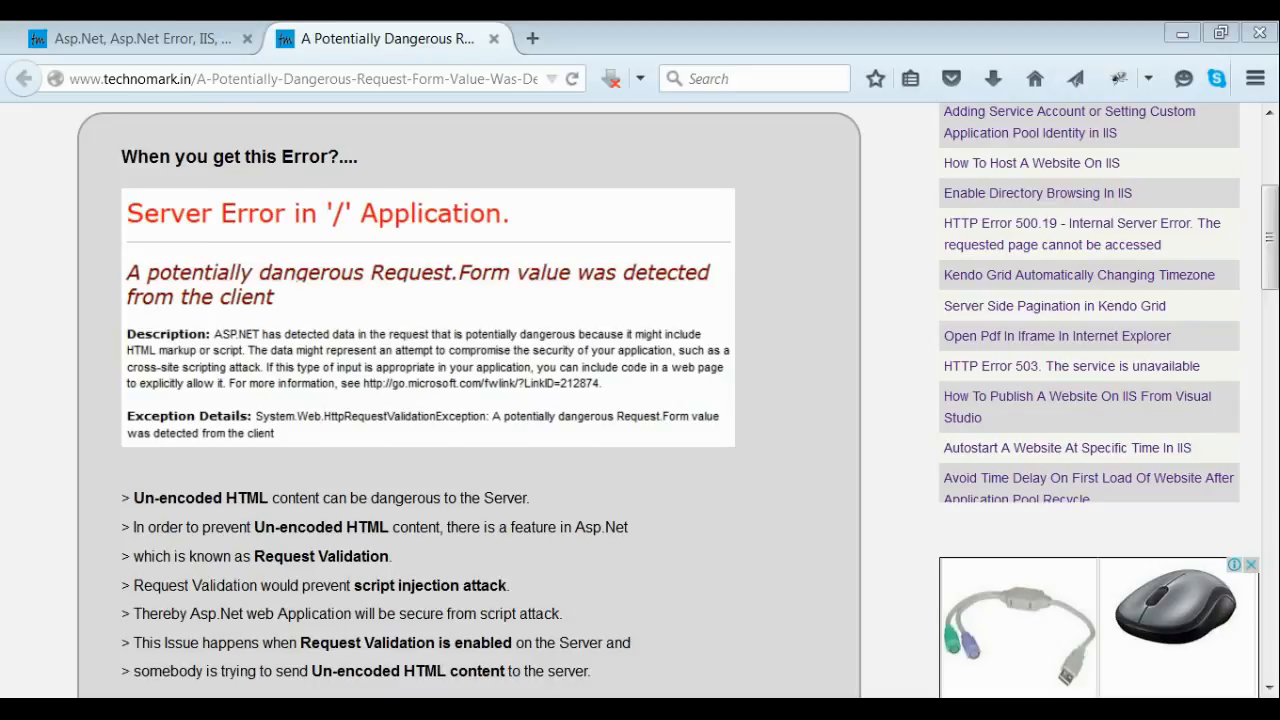
scroll(down, 3)
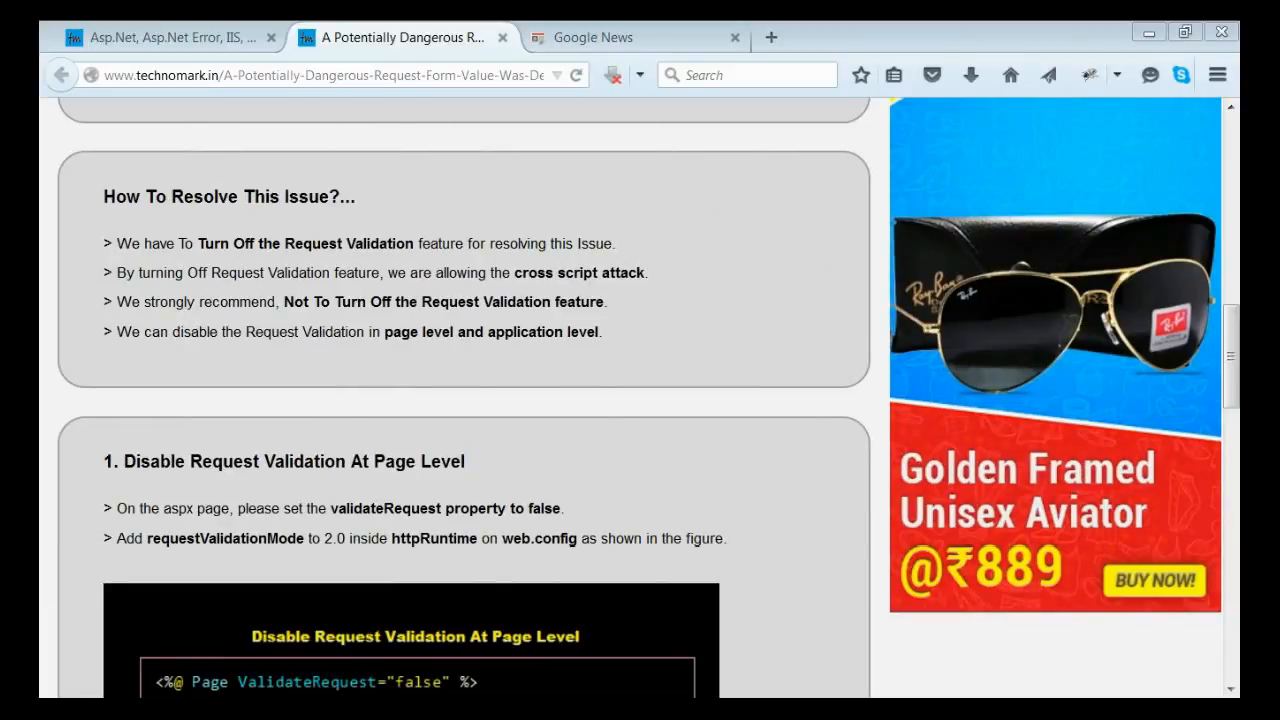
mouse_move(238, 452)
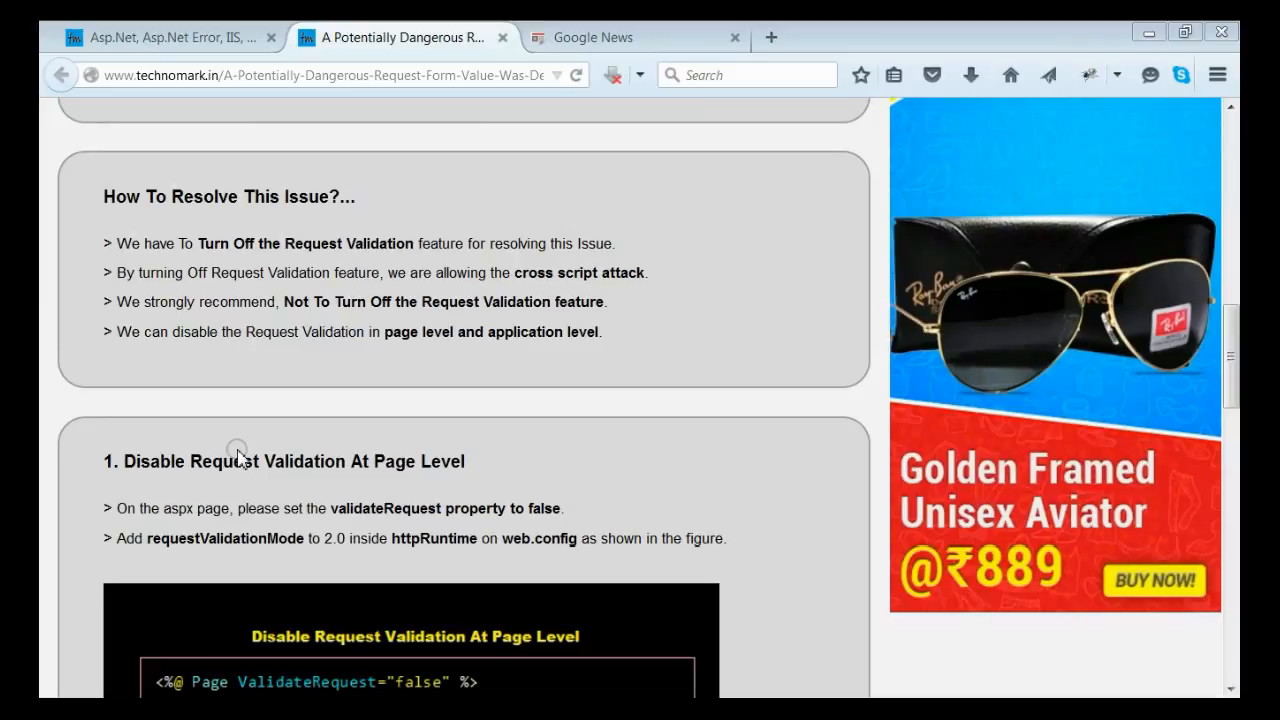
scroll(down, 3)
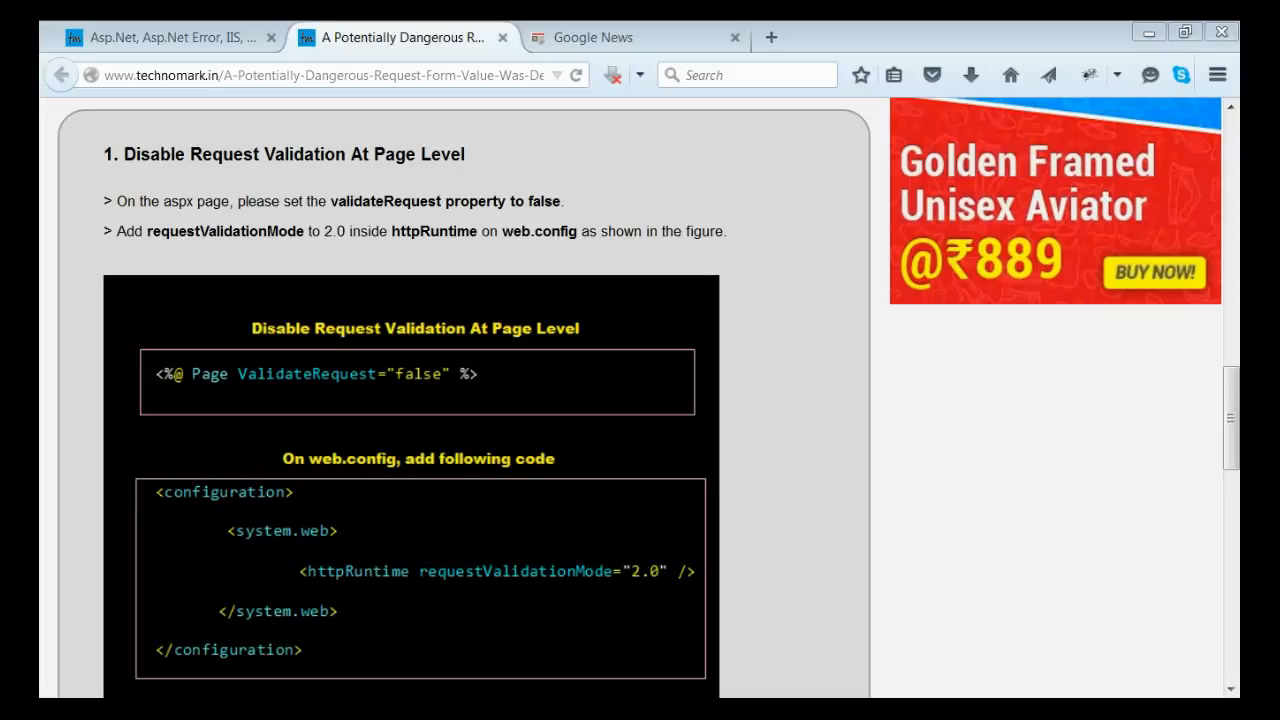
scroll(down, 3)
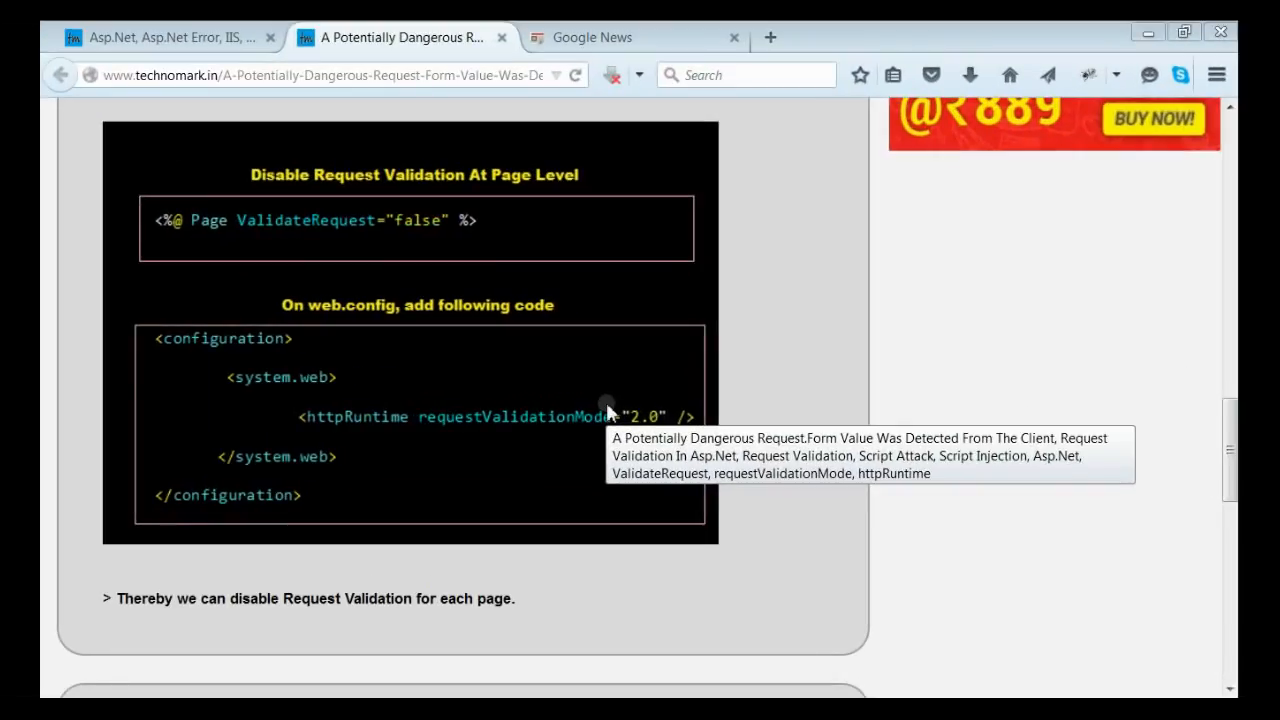
mouse_move(790, 456)
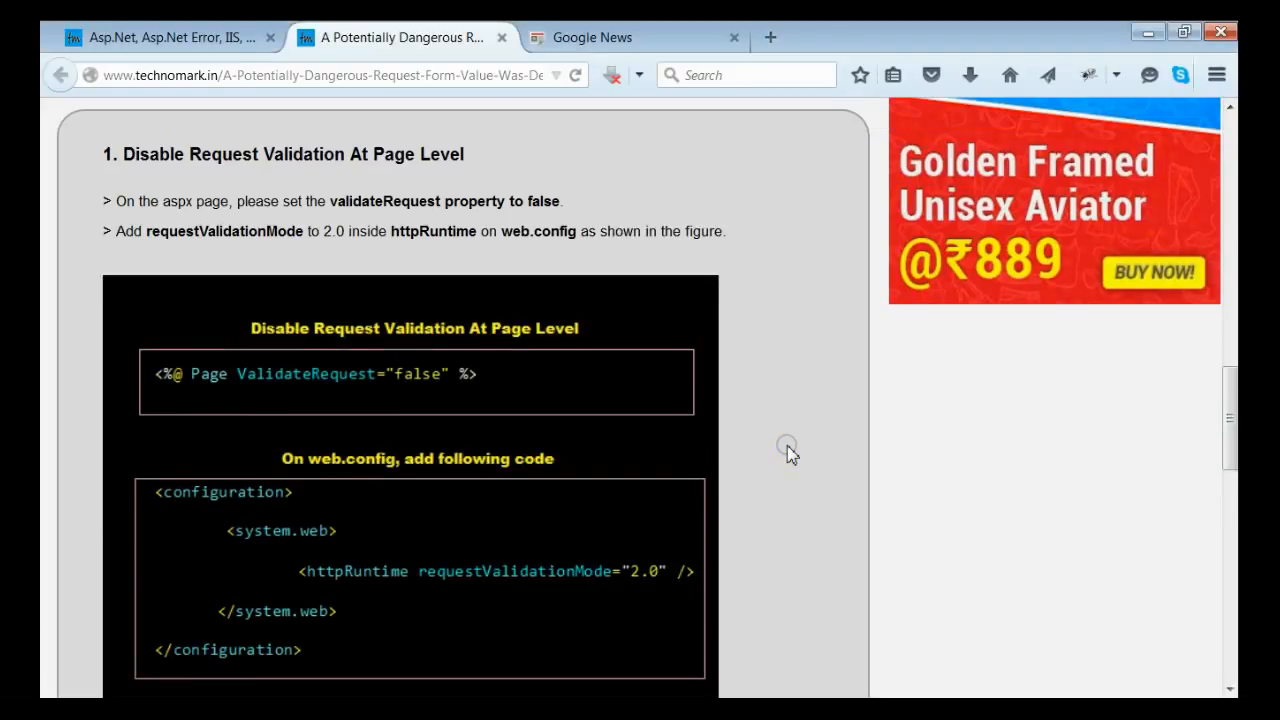
scroll(down, 3)
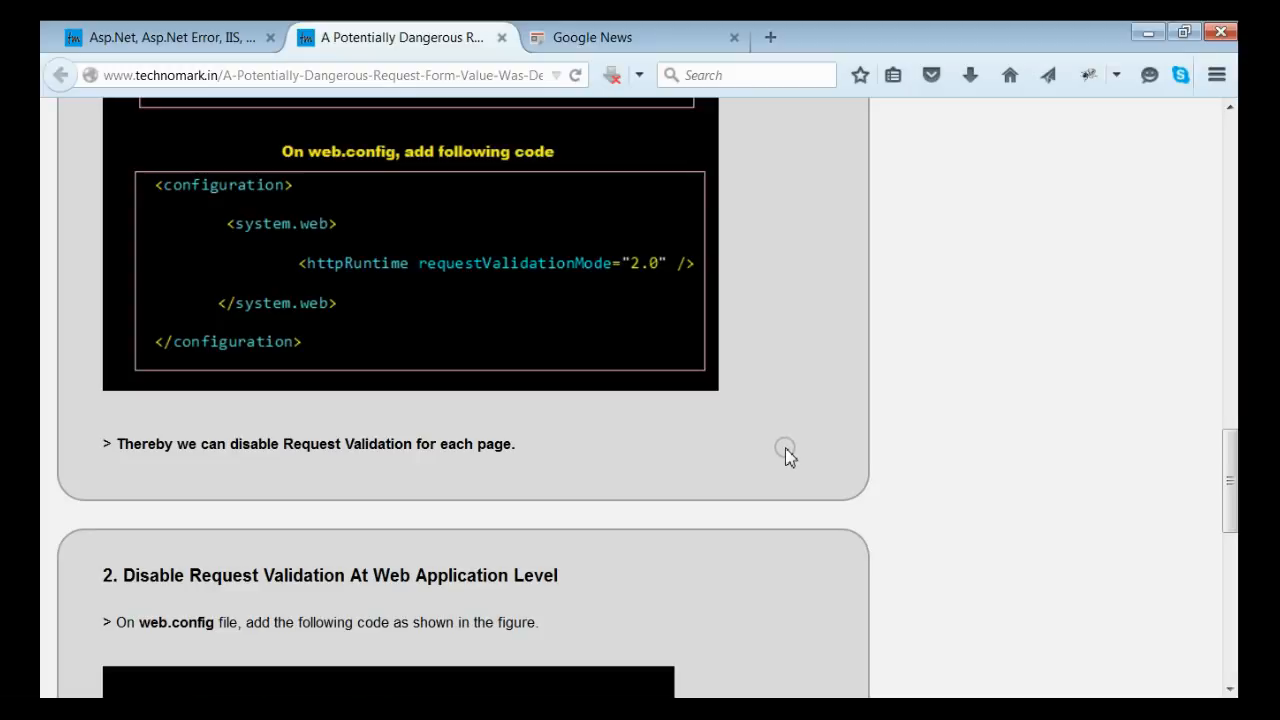
scroll(down, 3)
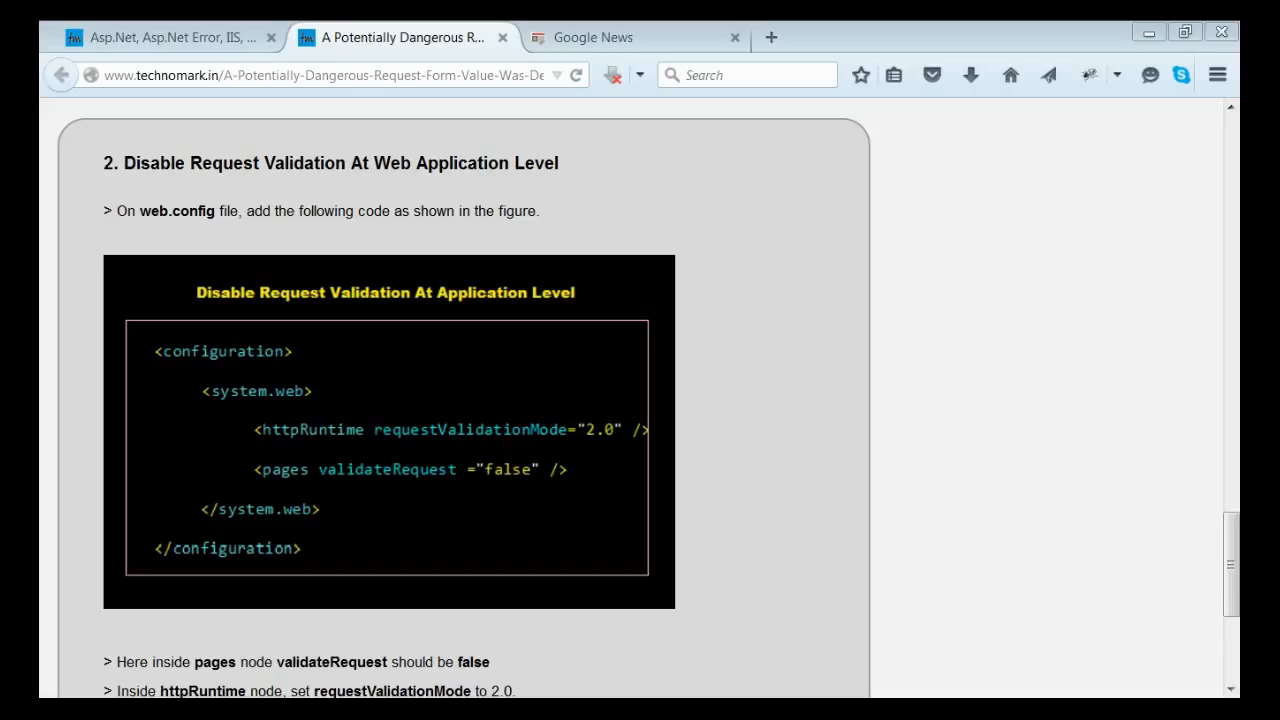
mouse_move(338, 364)
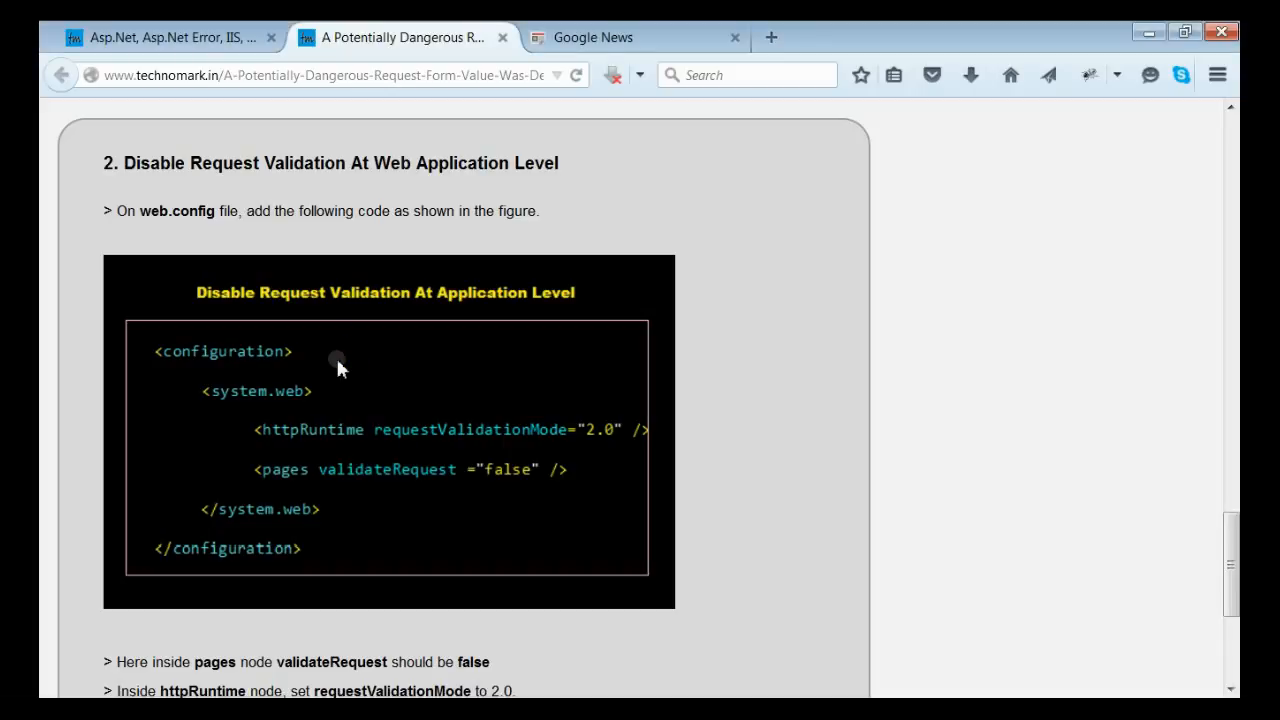